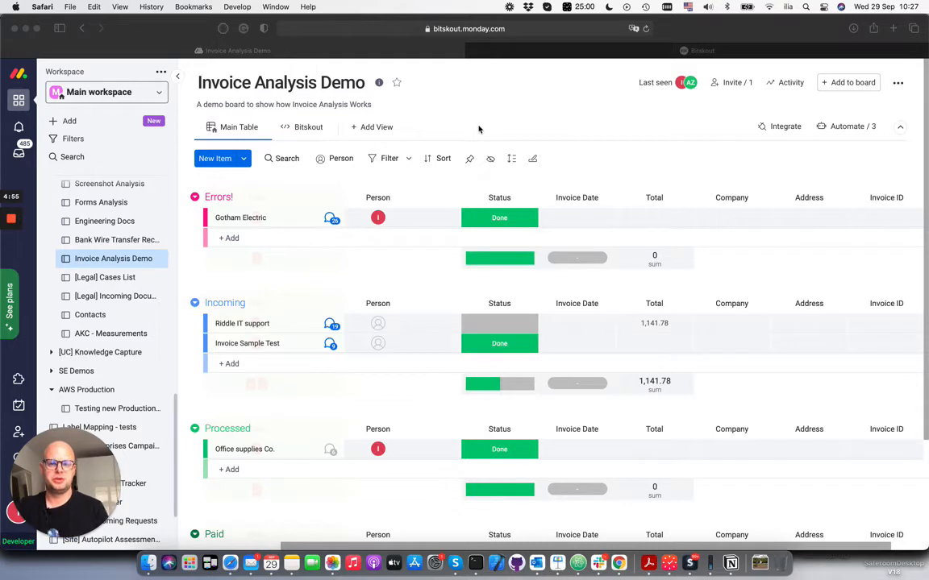
pyautogui.moveTo(465, 128)
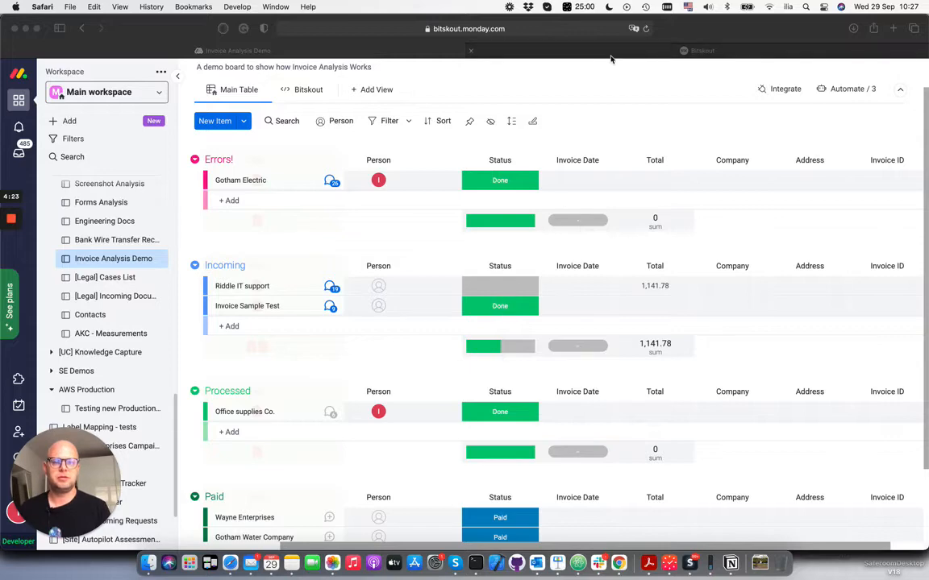
# Start a new Bitskout AI model as a Data Extraction model and list its extraction options
pyautogui.click(702, 50)
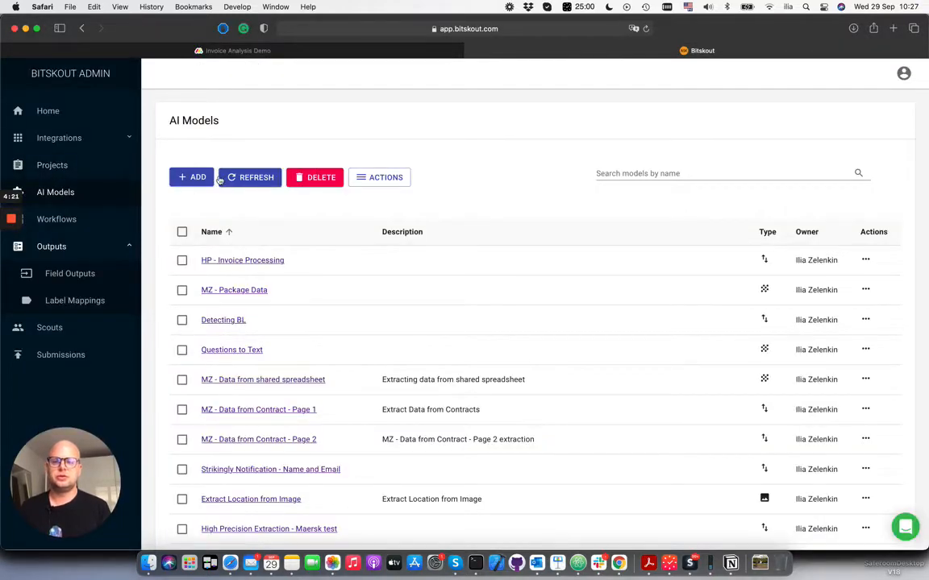
pyautogui.click(192, 178)
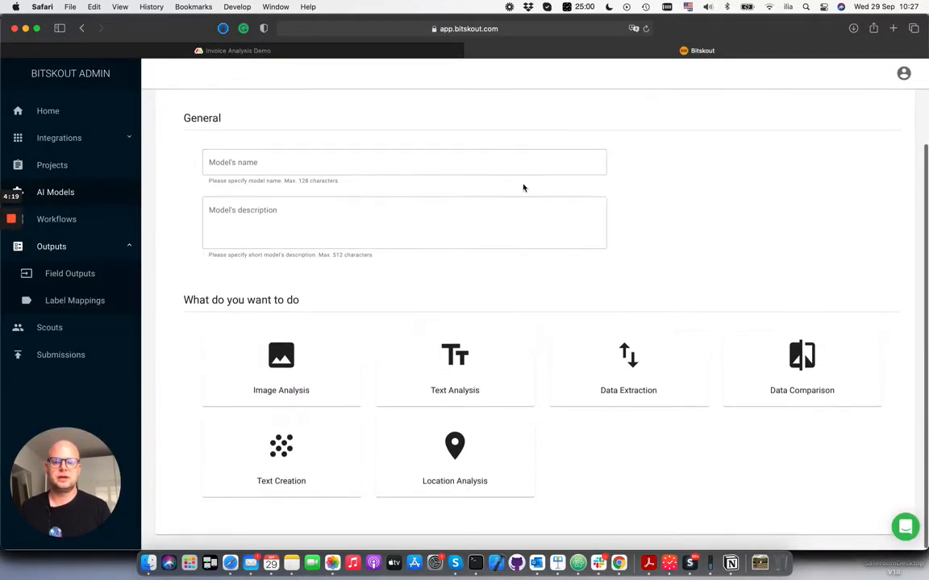
pyautogui.click(627, 370)
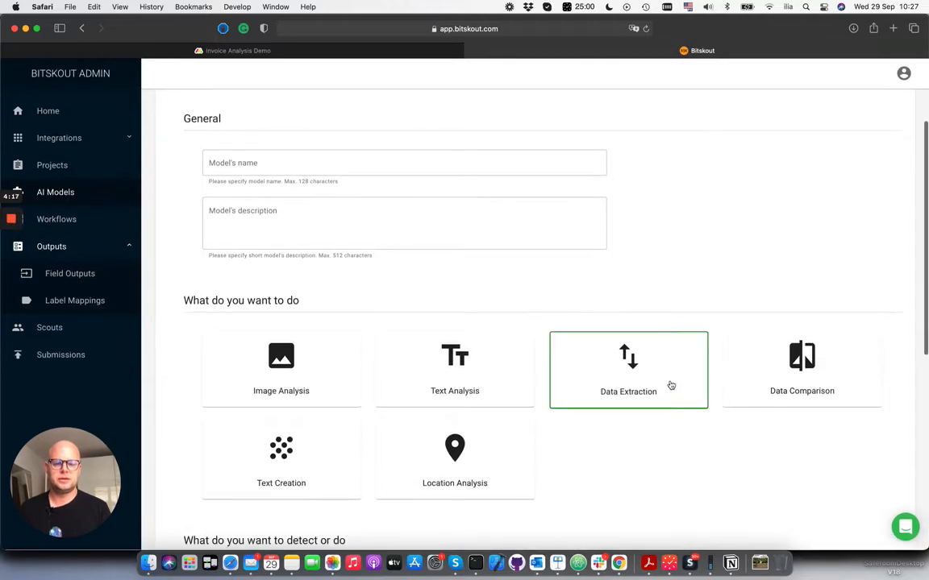
pyautogui.scroll(-3)
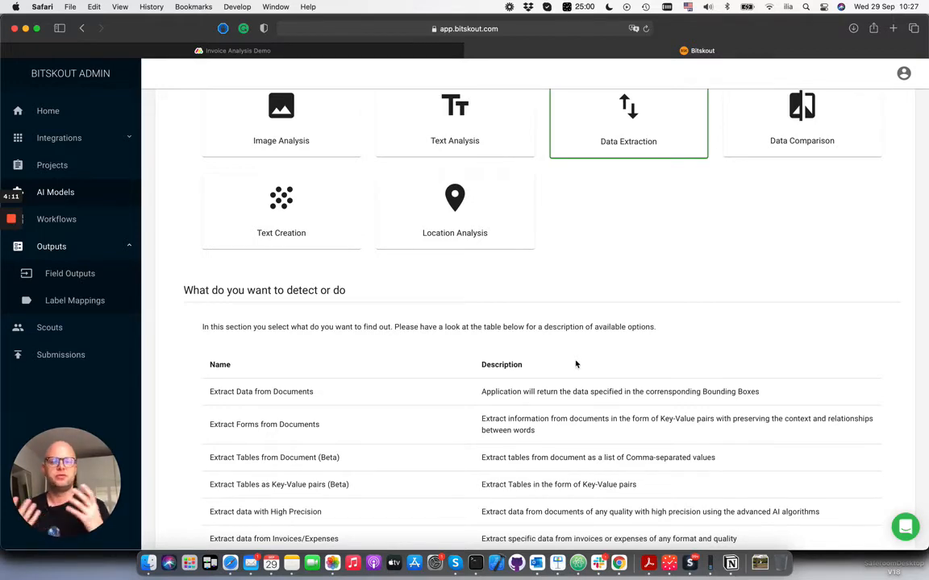
pyautogui.scroll(-3)
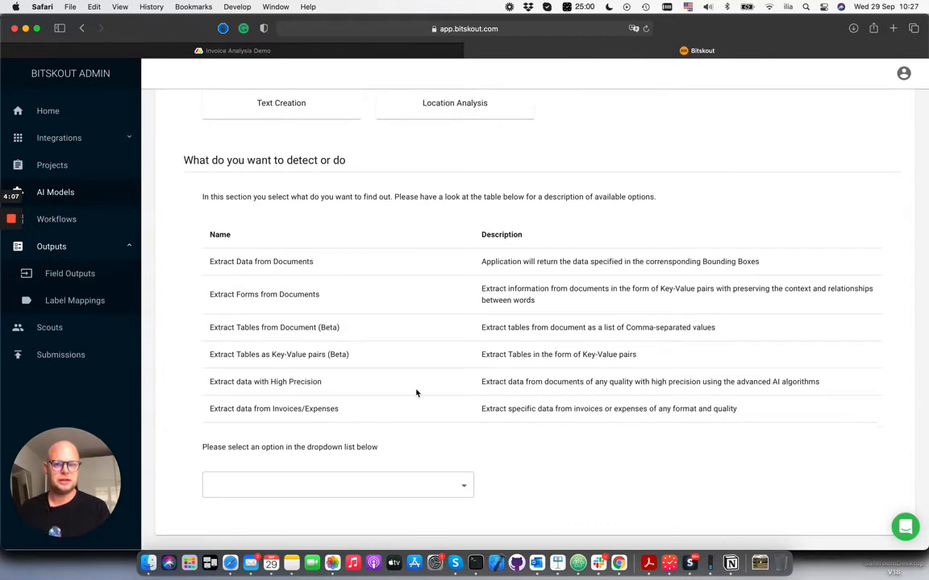
pyautogui.click(338, 485)
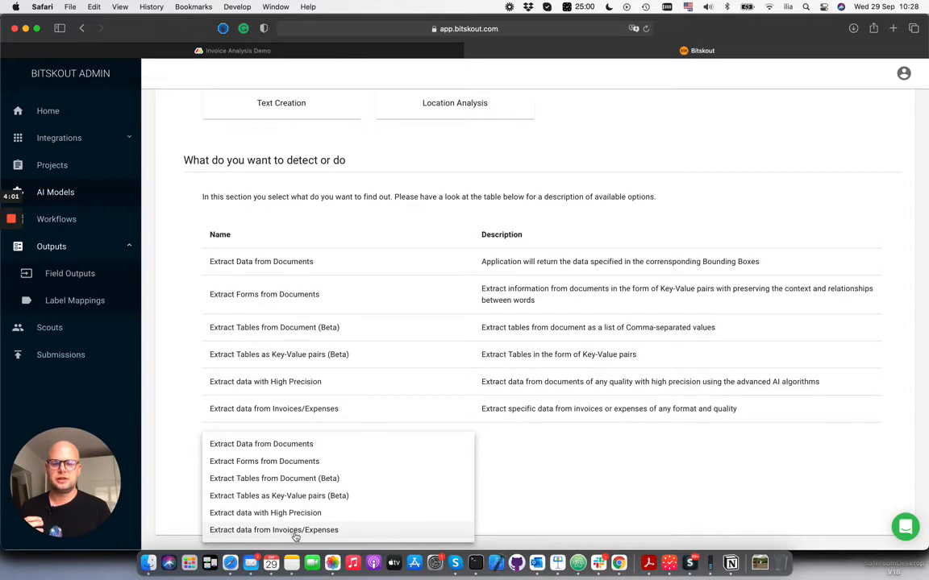
# Choose 'Extract data from Invoices/Expenses' and tick all eight standard detected fields
pyautogui.click(273, 529)
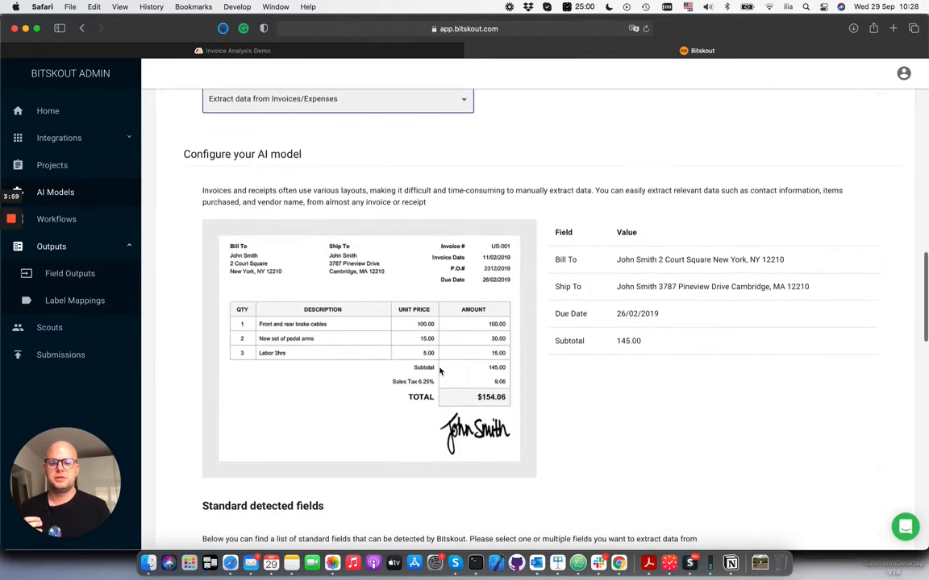
pyautogui.scroll(-3)
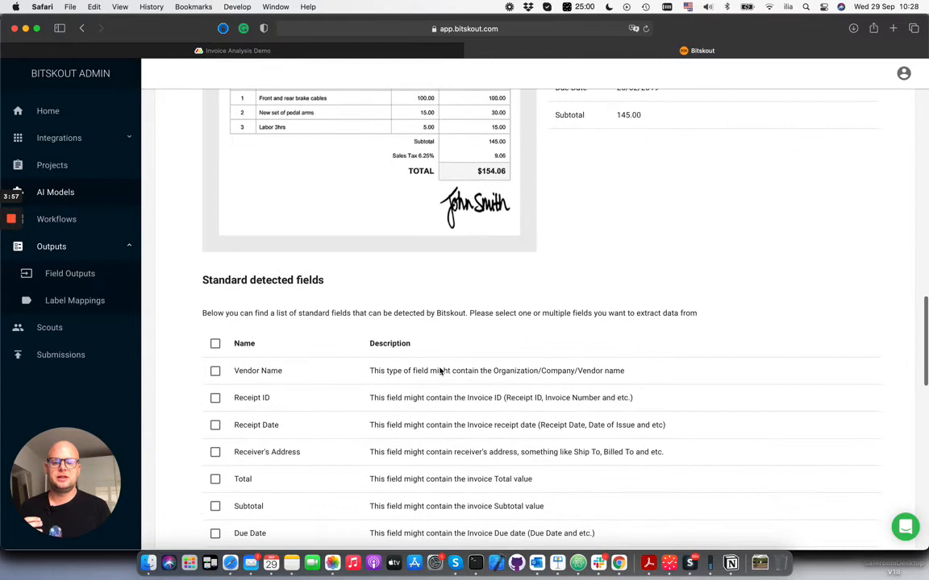
pyautogui.scroll(-3)
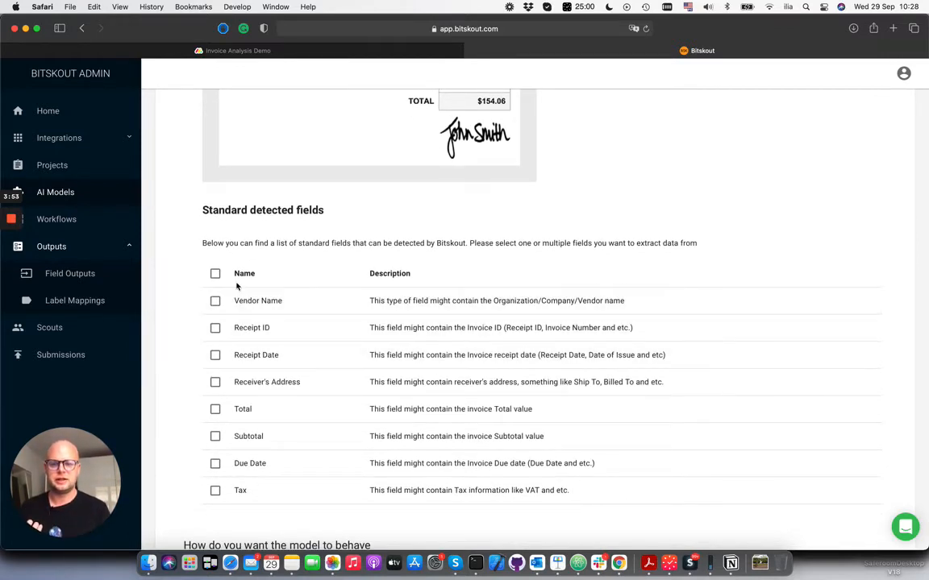
pyautogui.click(215, 273)
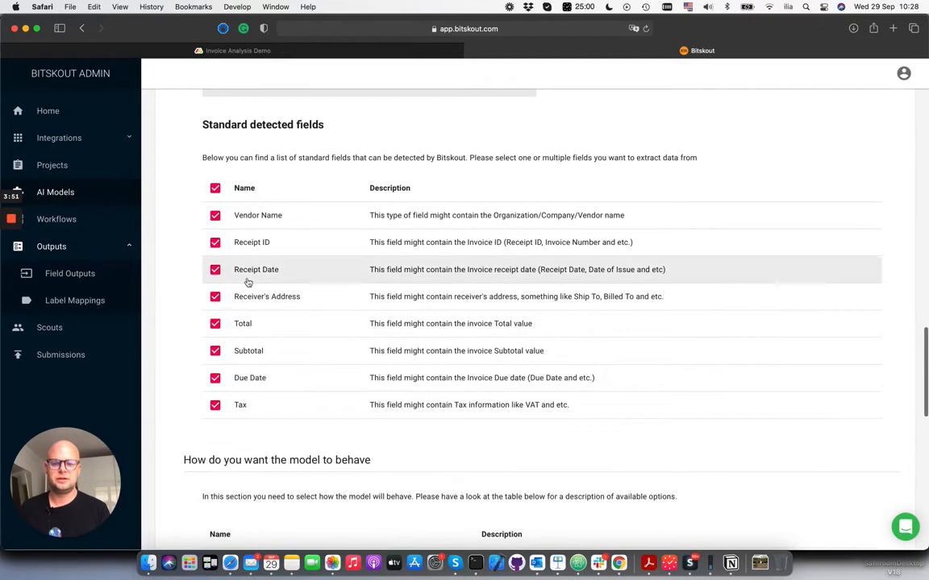
pyautogui.moveTo(264, 297)
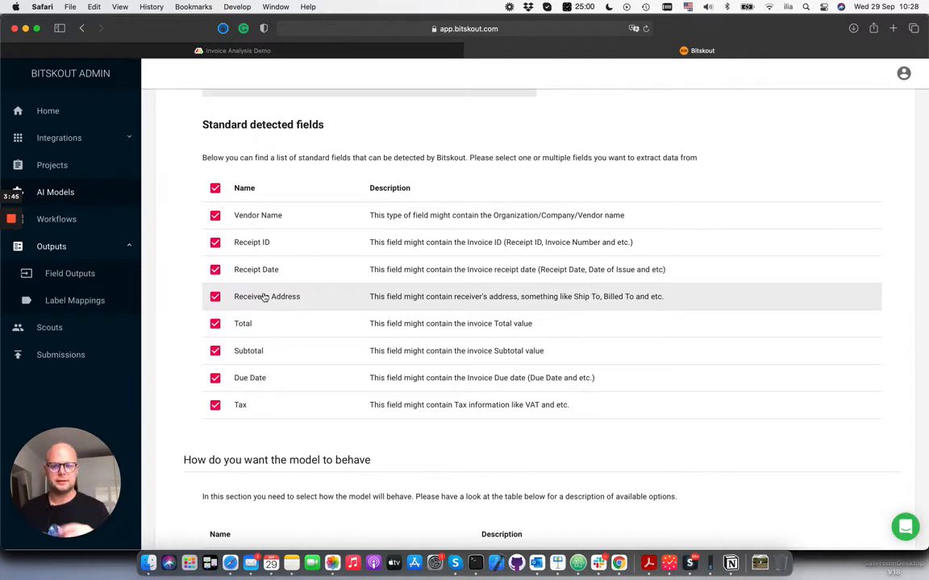
pyautogui.moveTo(375, 365)
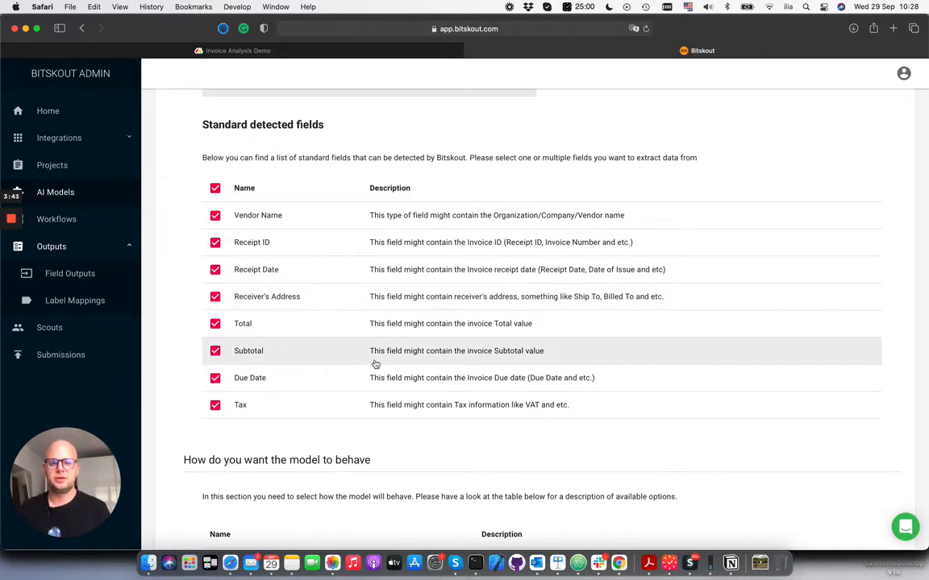
pyautogui.scroll(-3)
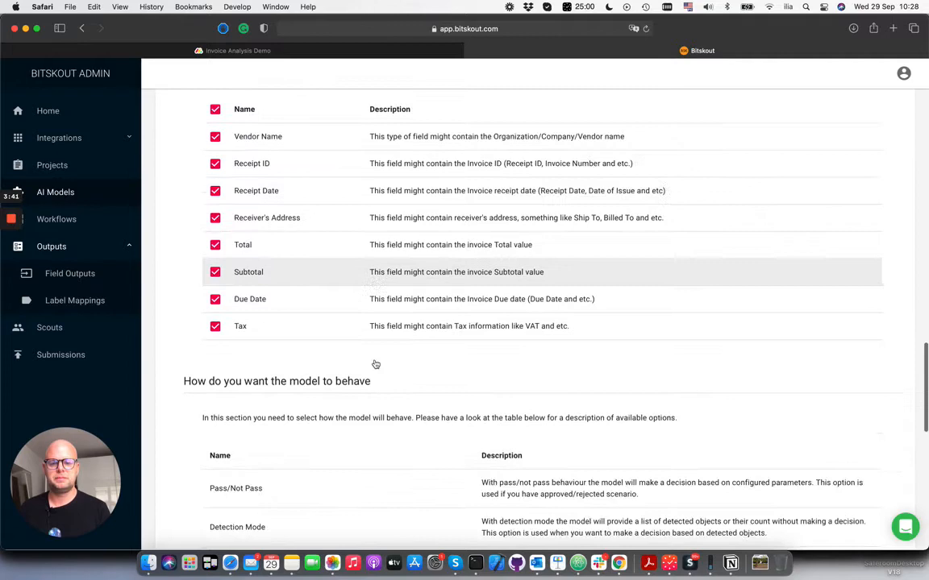
pyautogui.scroll(-3)
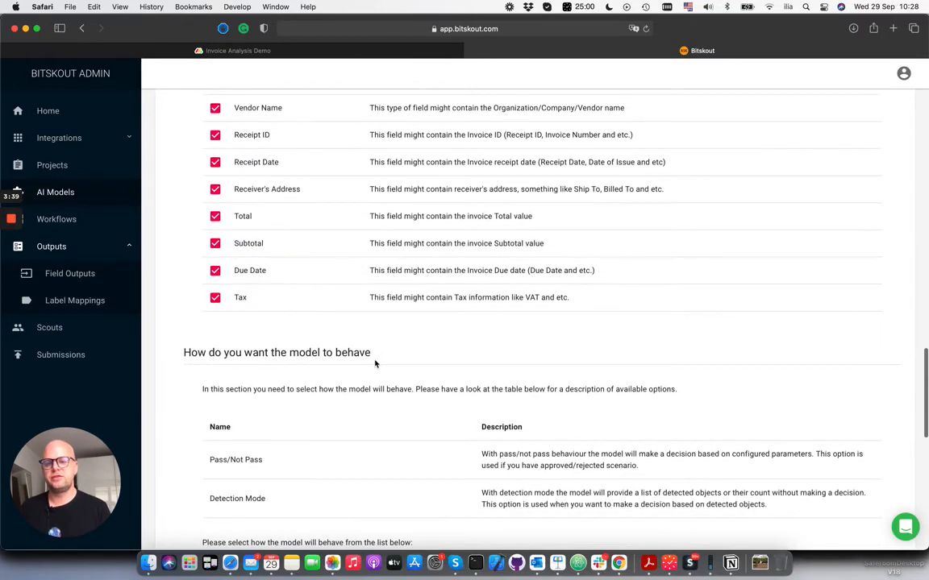
pyautogui.scroll(-3)
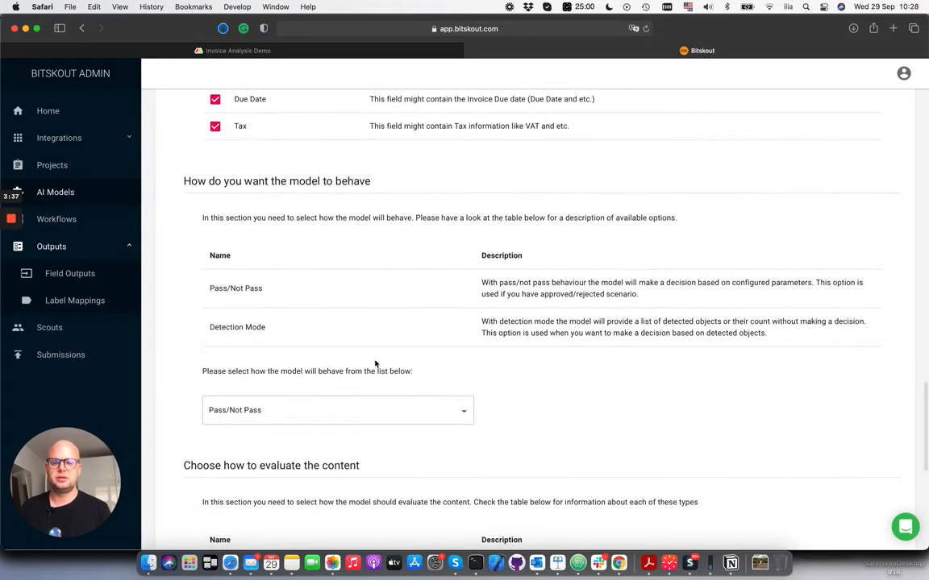
pyautogui.scroll(3)
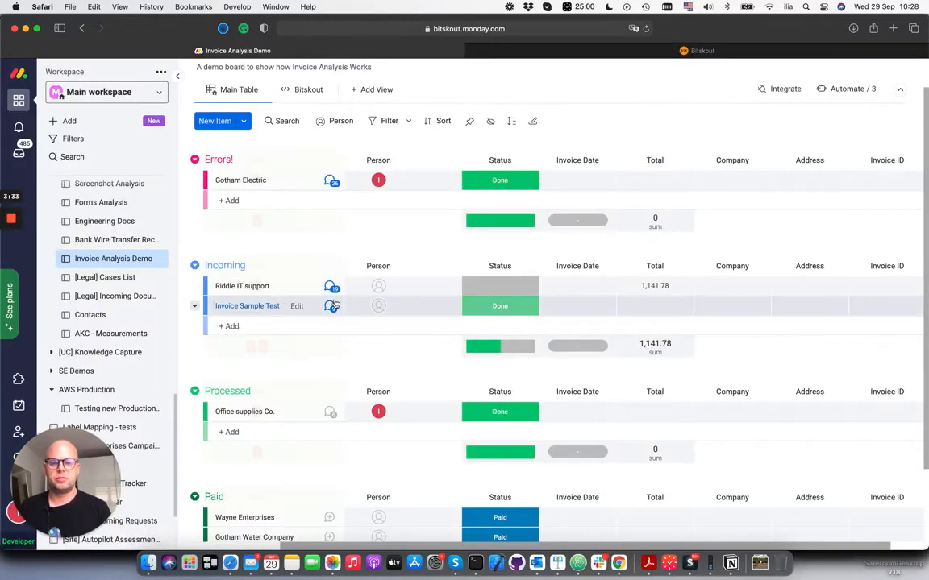
# Set Riddle IT support's status to Process and review its extracted invoice details
pyautogui.click(500, 306)
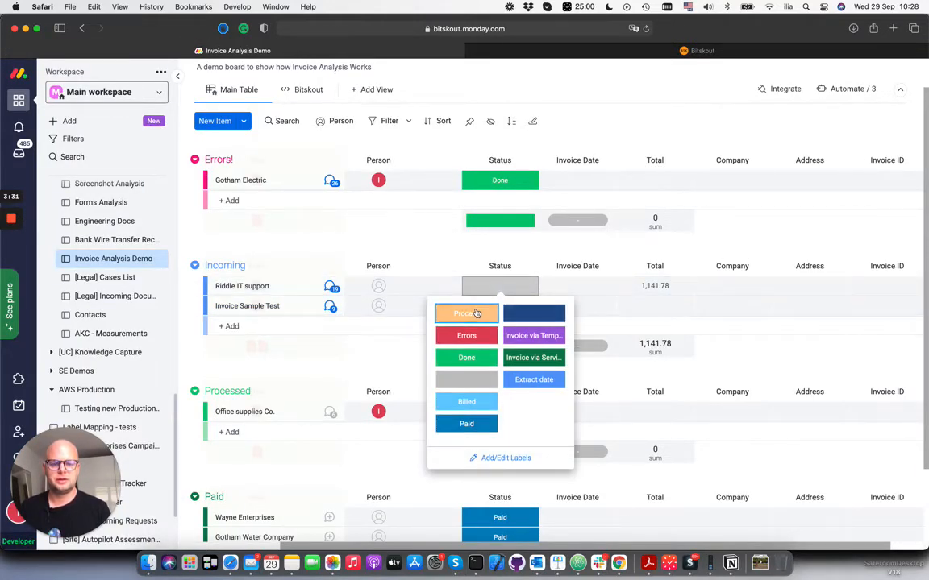
pyautogui.click(466, 314)
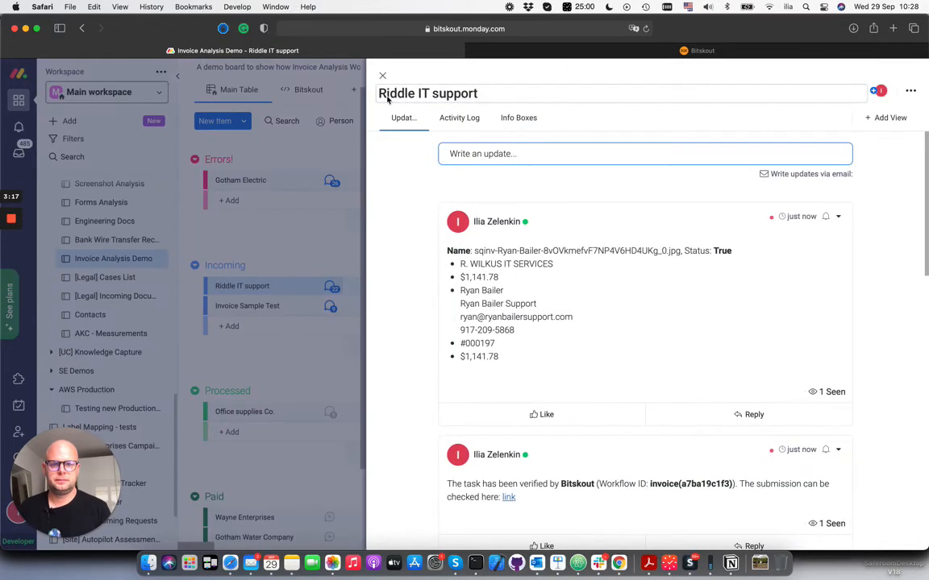
pyautogui.click(382, 75)
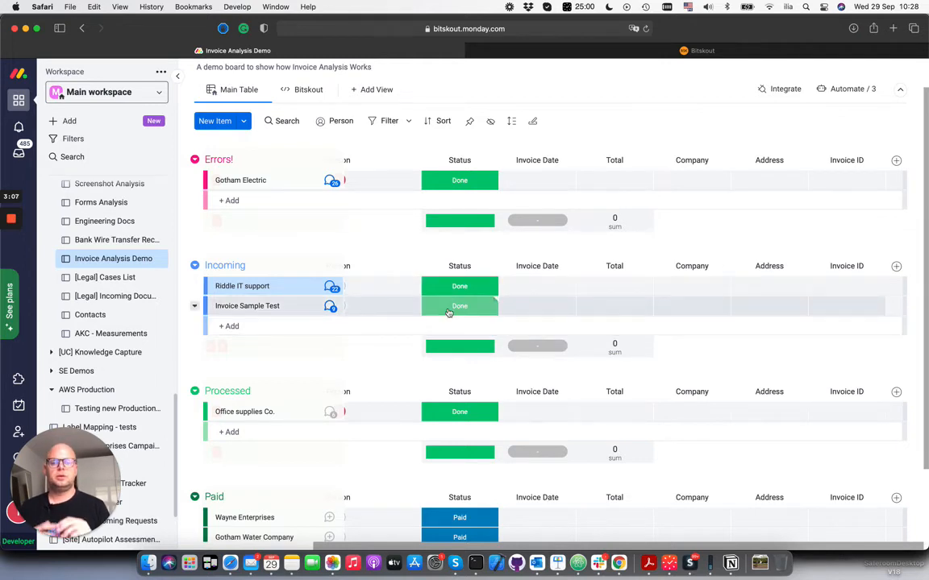
# Set Invoice Sample Test's status to Process
pyautogui.click(460, 306)
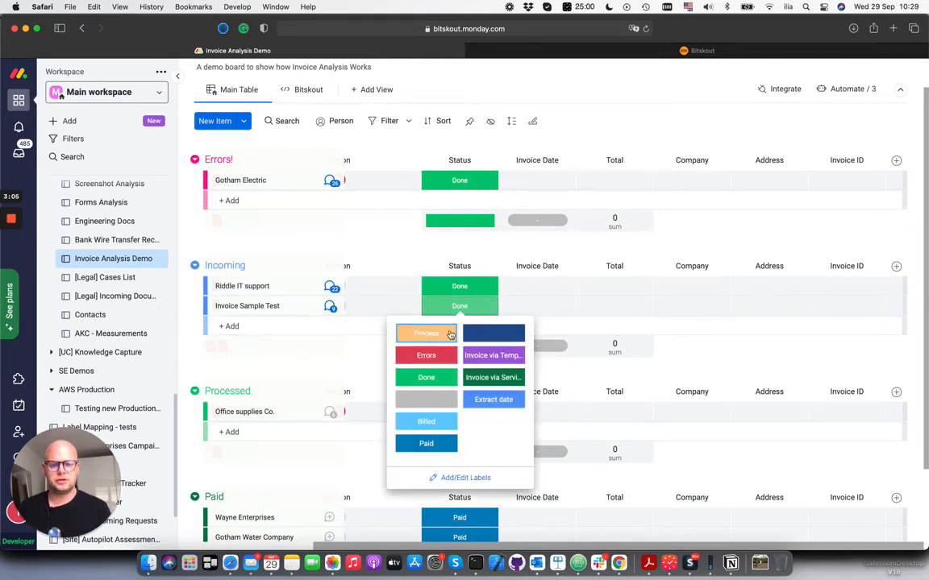
pyautogui.click(426, 332)
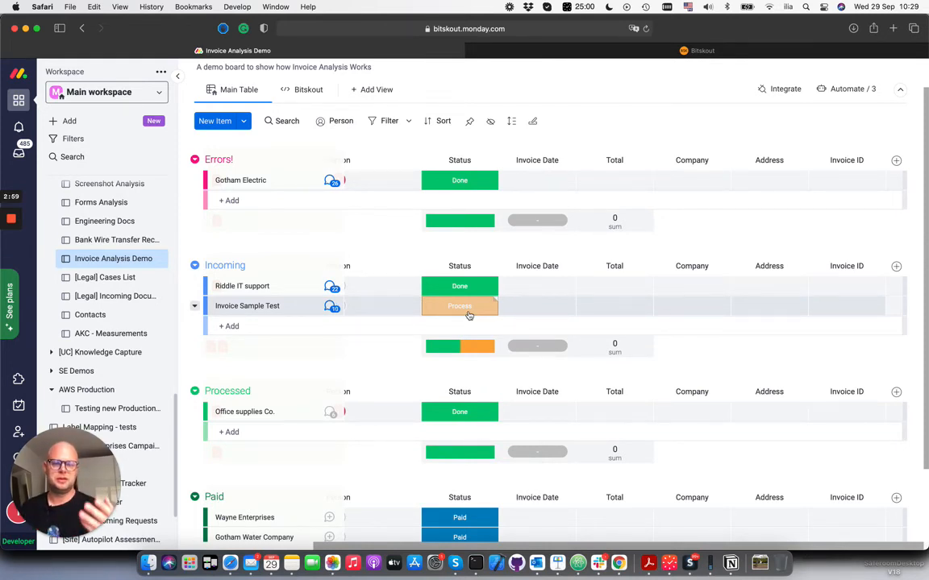
pyautogui.click(460, 306)
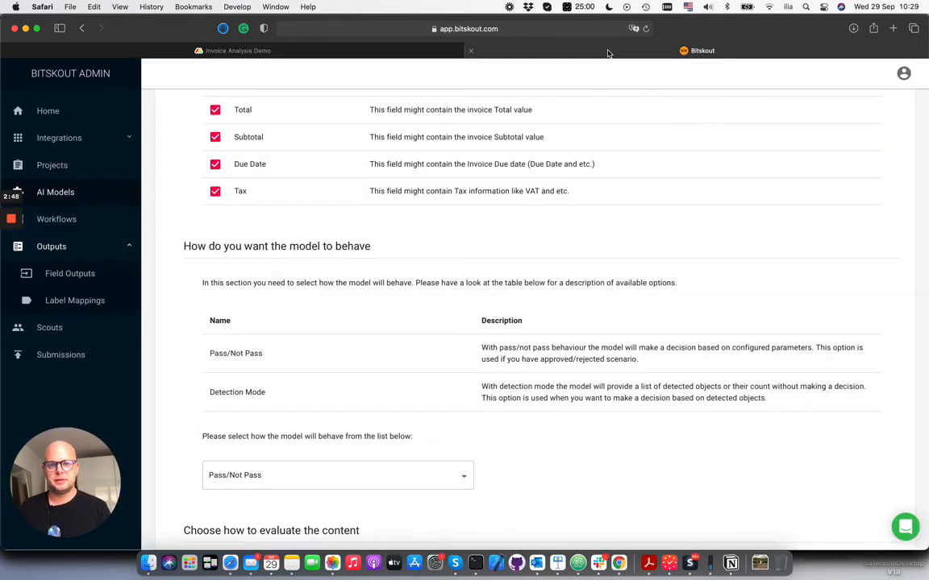
pyautogui.scroll(3)
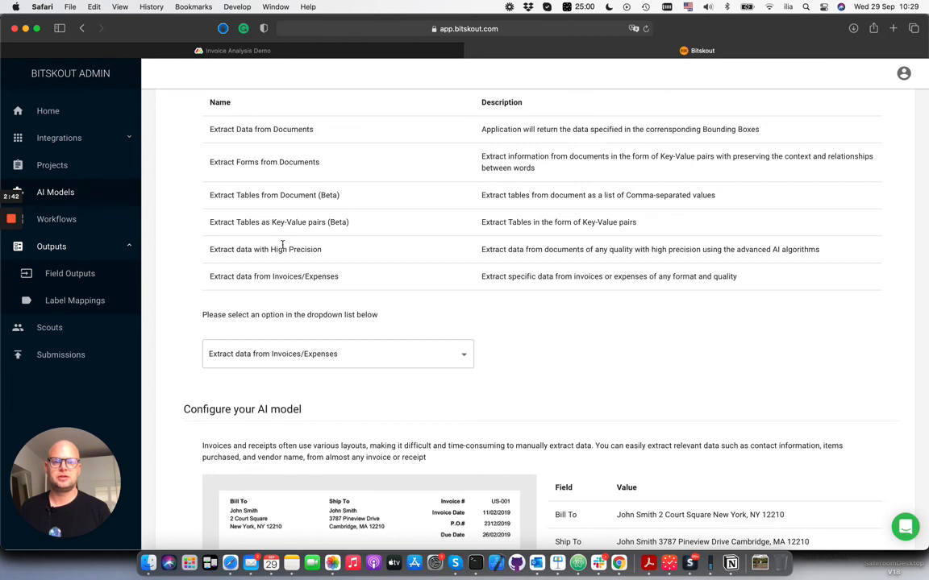
pyautogui.moveTo(320, 200)
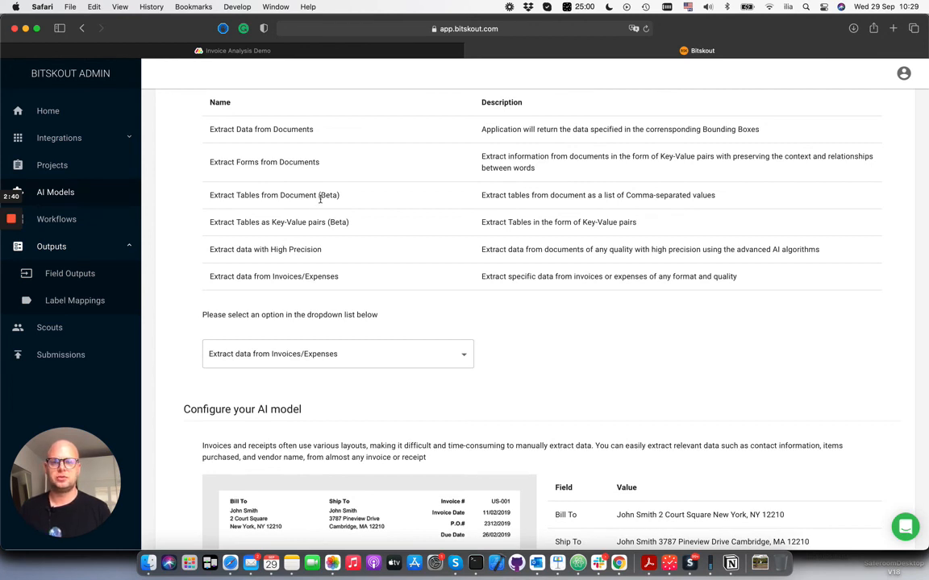